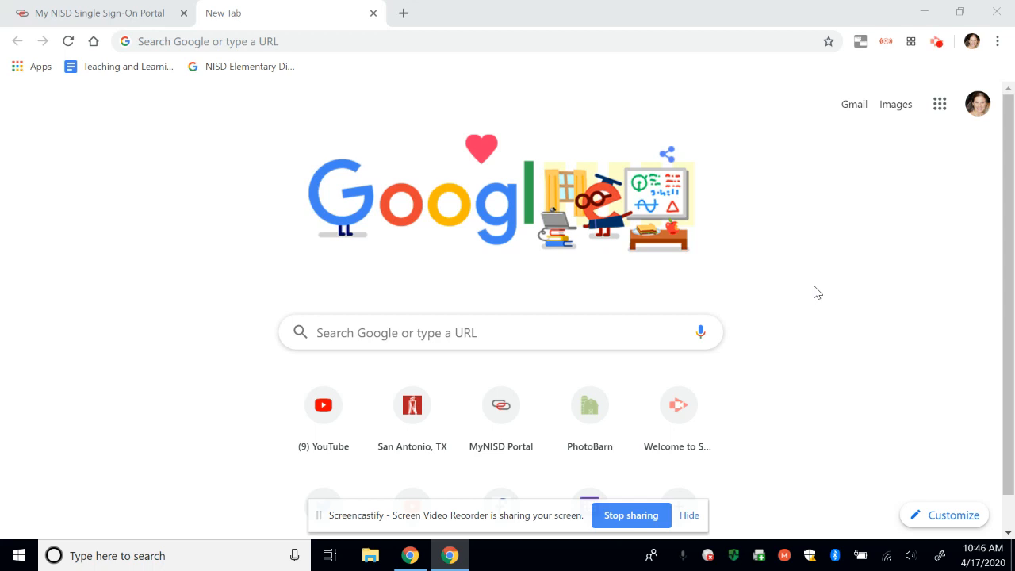
mouse_move(645, 121)
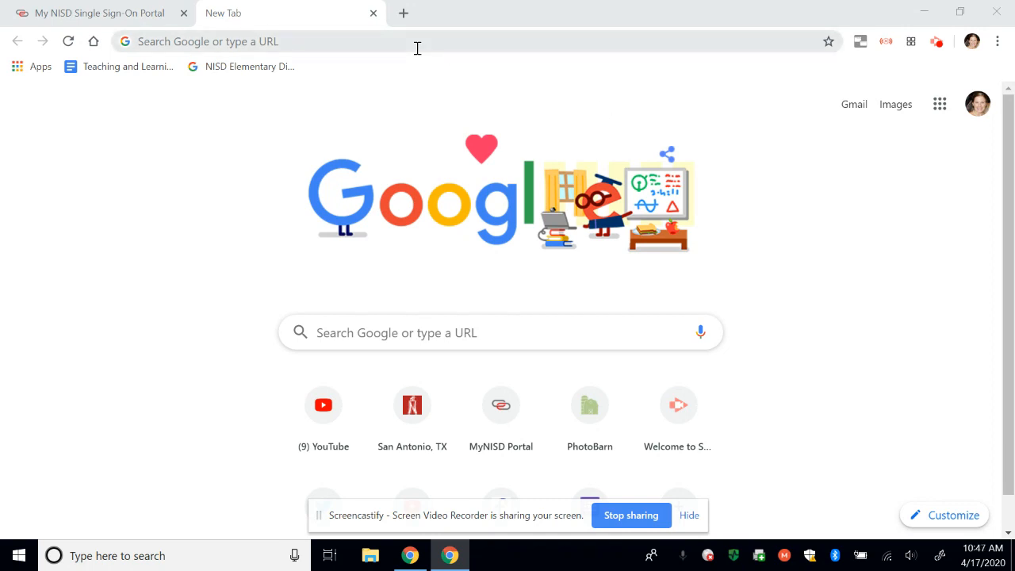
mouse_move(326, 169)
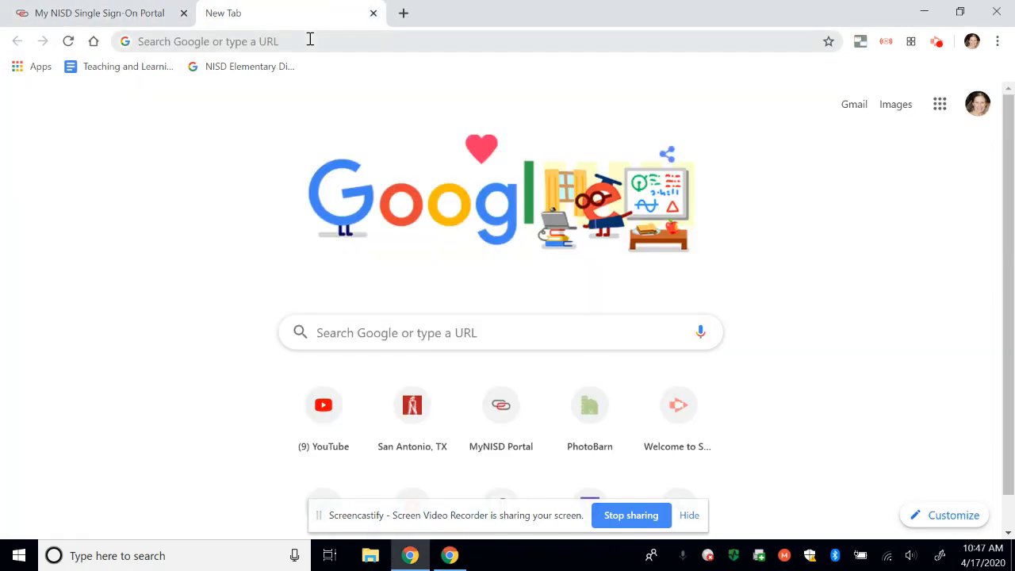
Search the web for 'google nod extension' from the address bar
left_click(317, 41)
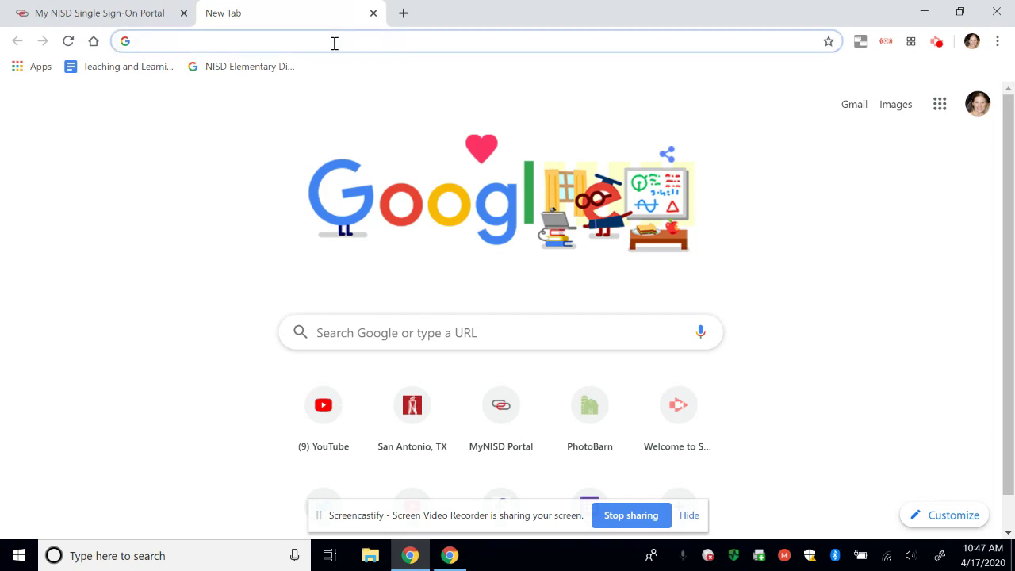
type("google nod extension")
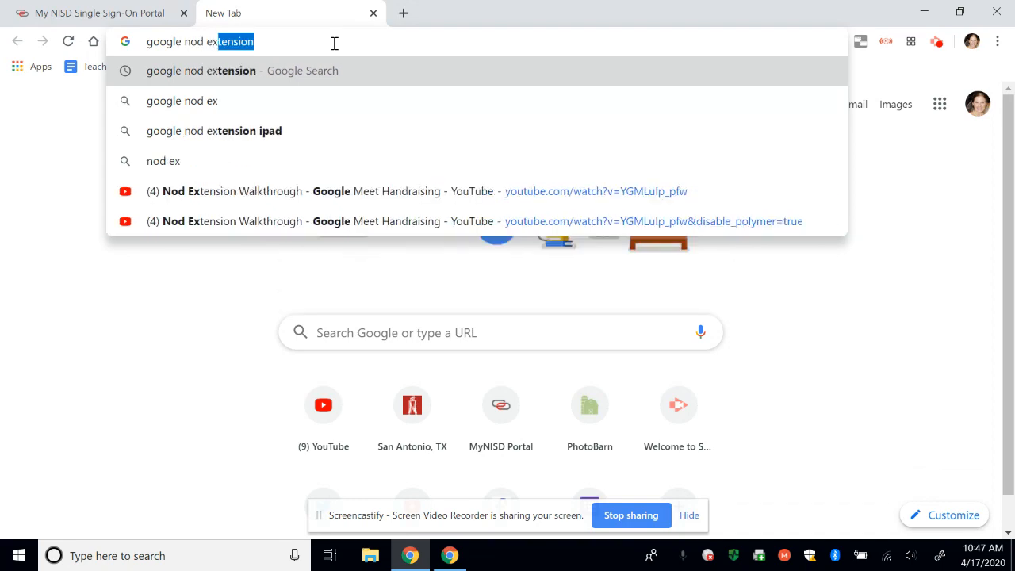
key("Return")
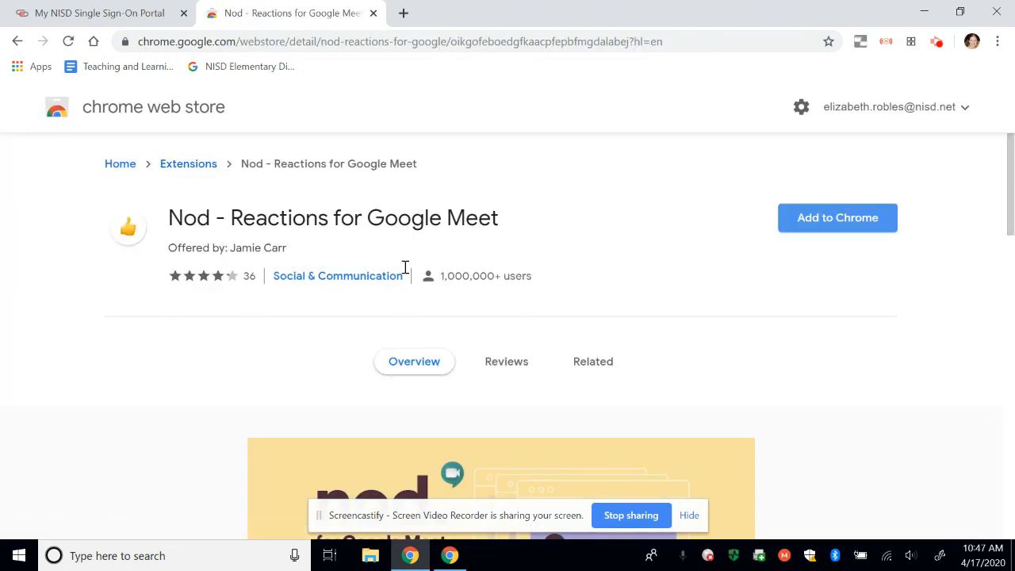
mouse_move(152, 214)
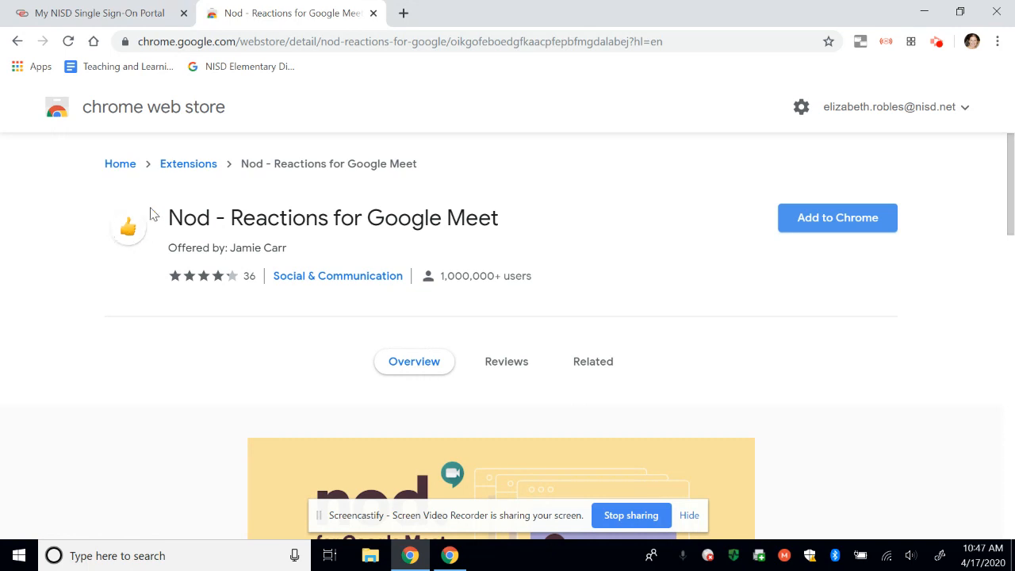
mouse_move(265, 225)
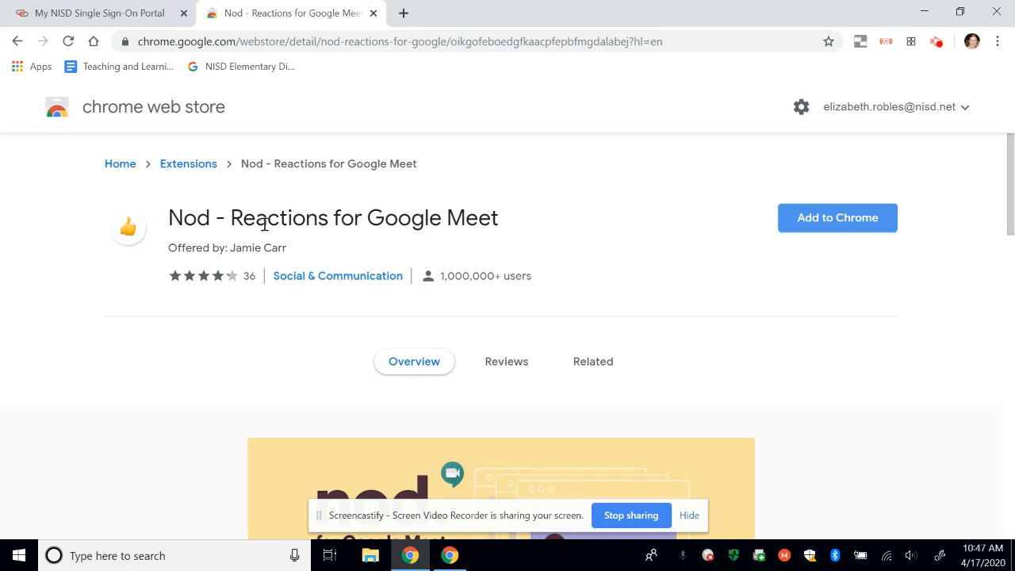
scroll("down", 3)
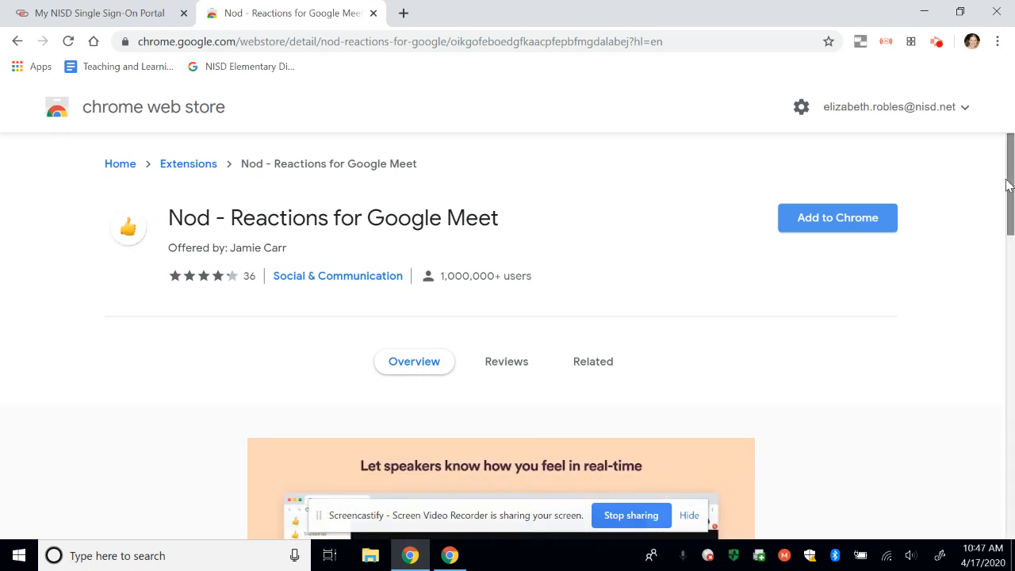
scroll("down", 3)
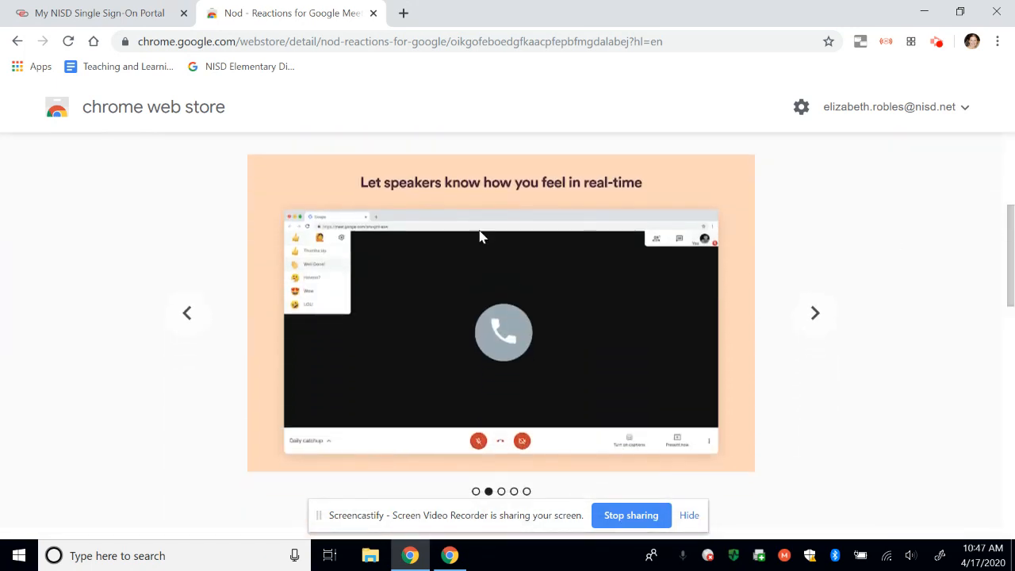
mouse_move(295, 244)
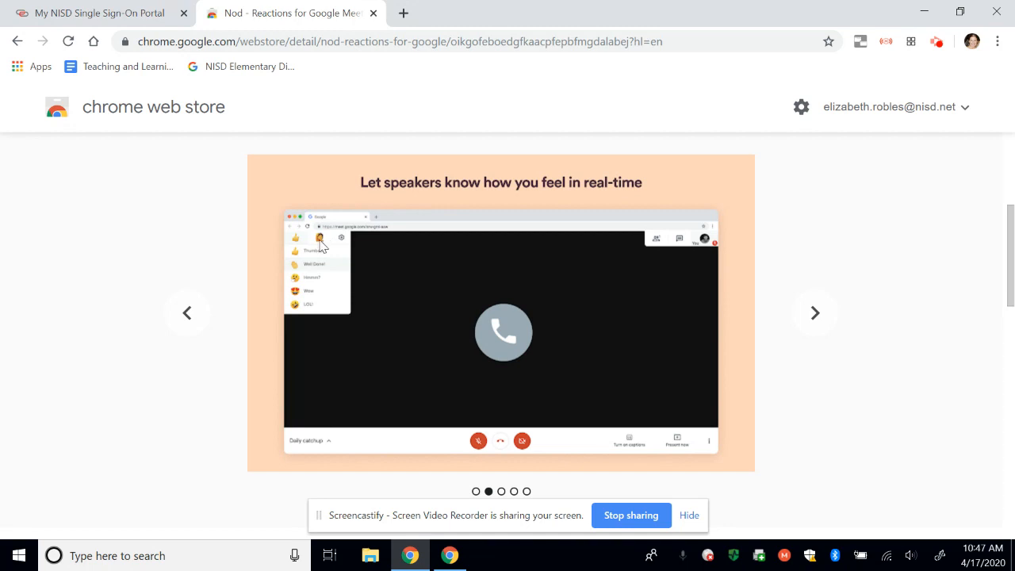
mouse_move(300, 310)
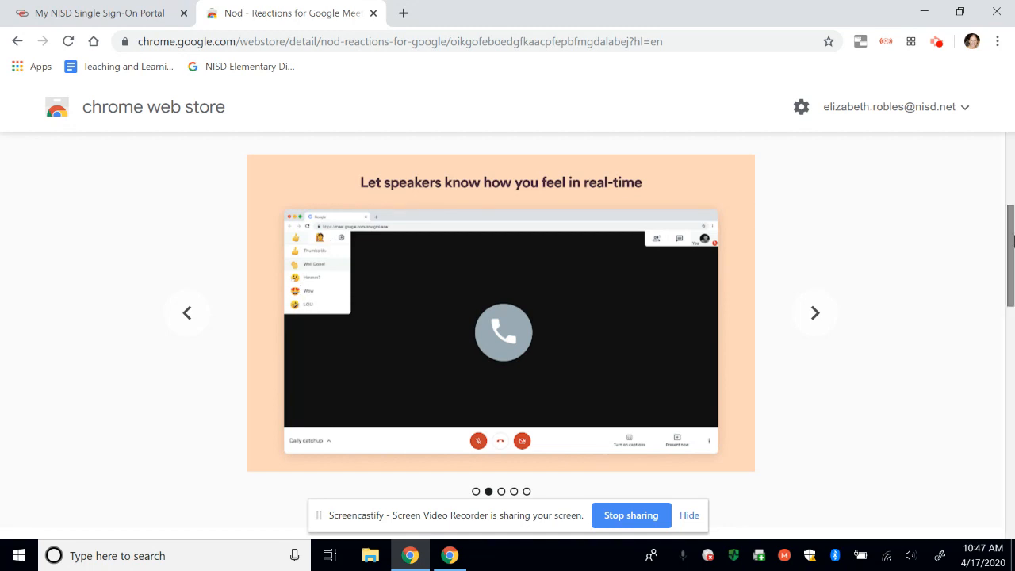
scroll("up", 3)
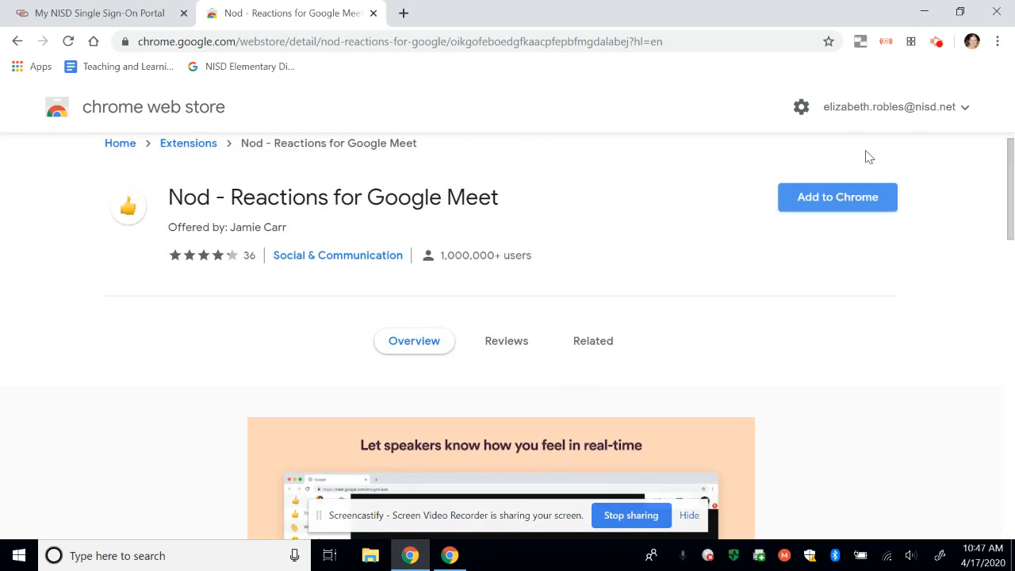
mouse_move(838, 197)
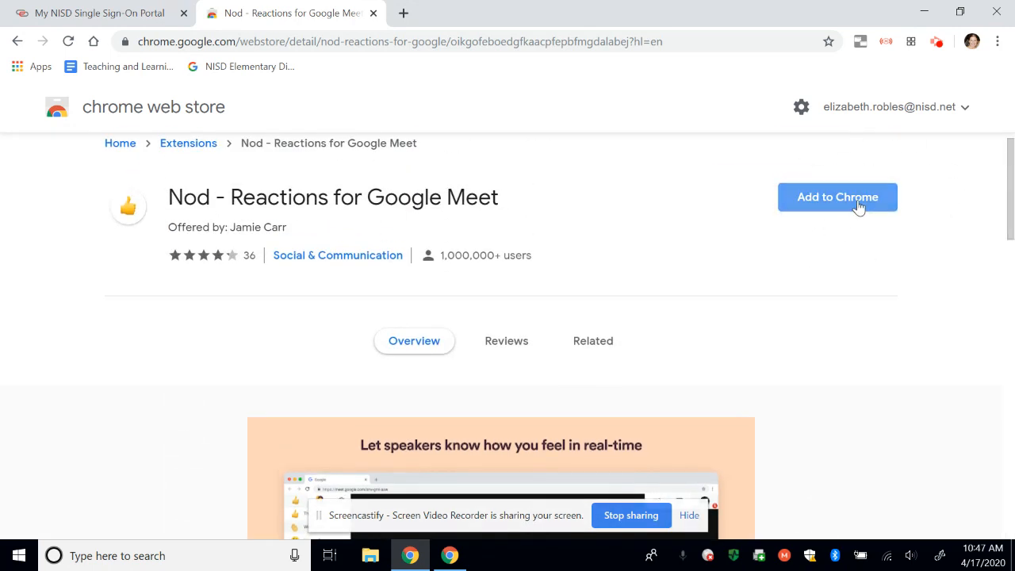
Add Nod – Reactions for Google Meet to Chrome and dismiss the added notice
left_click(838, 197)
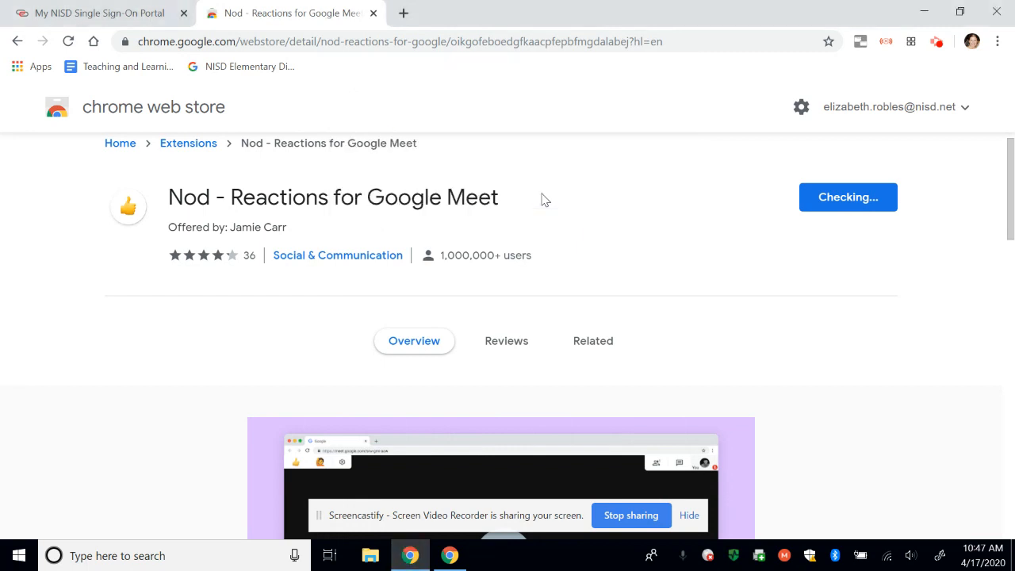
left_click(848, 197)
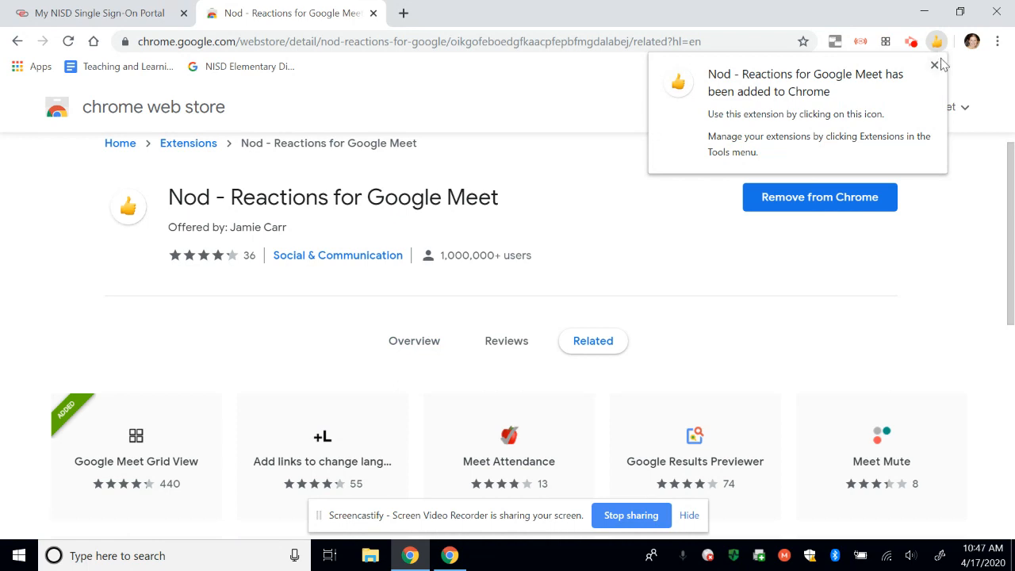
left_click(934, 65)
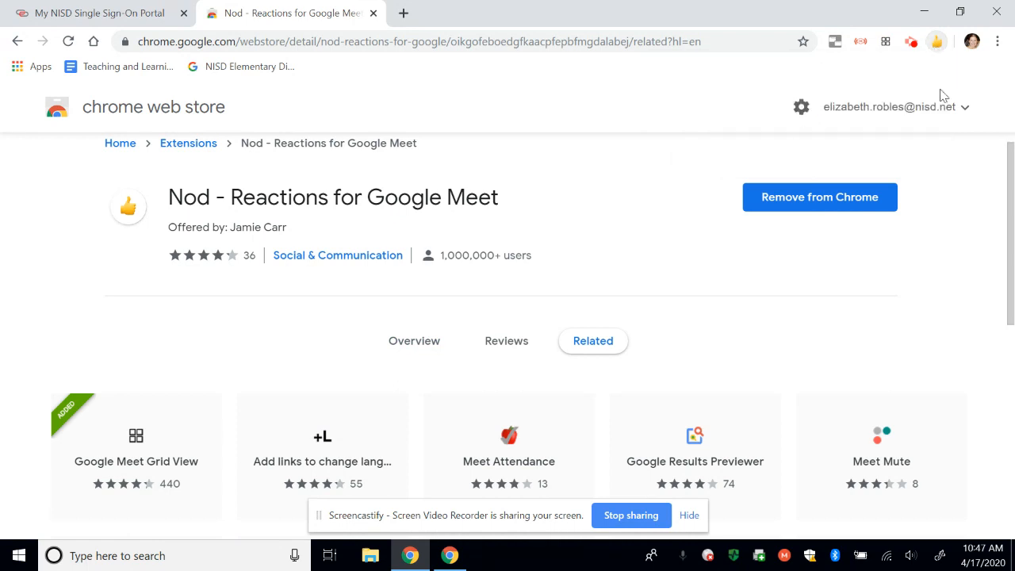
mouse_move(701, 184)
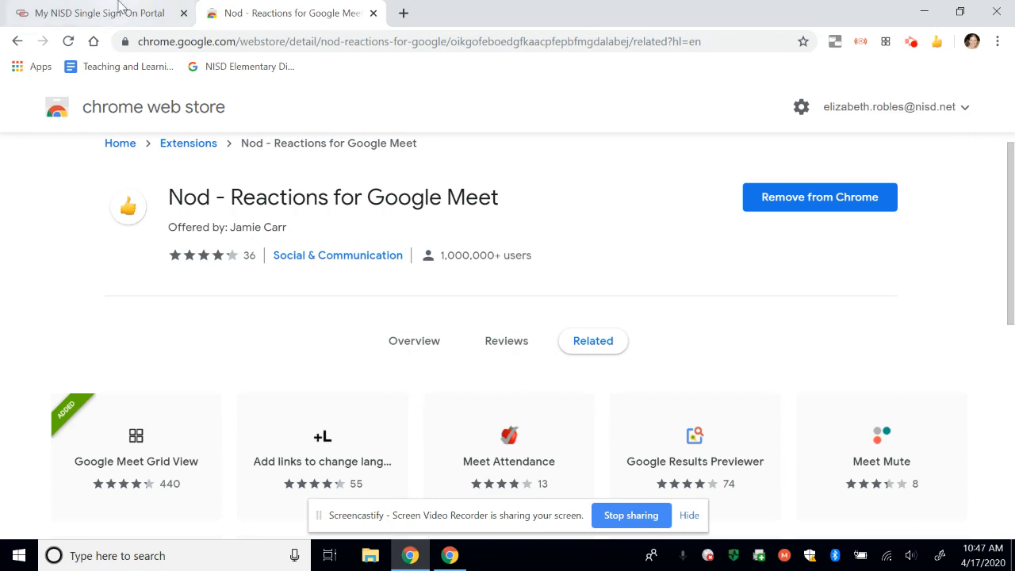
Start a new Meet meeting without a nickname, join it and dismiss the invite details
left_click(92, 13)
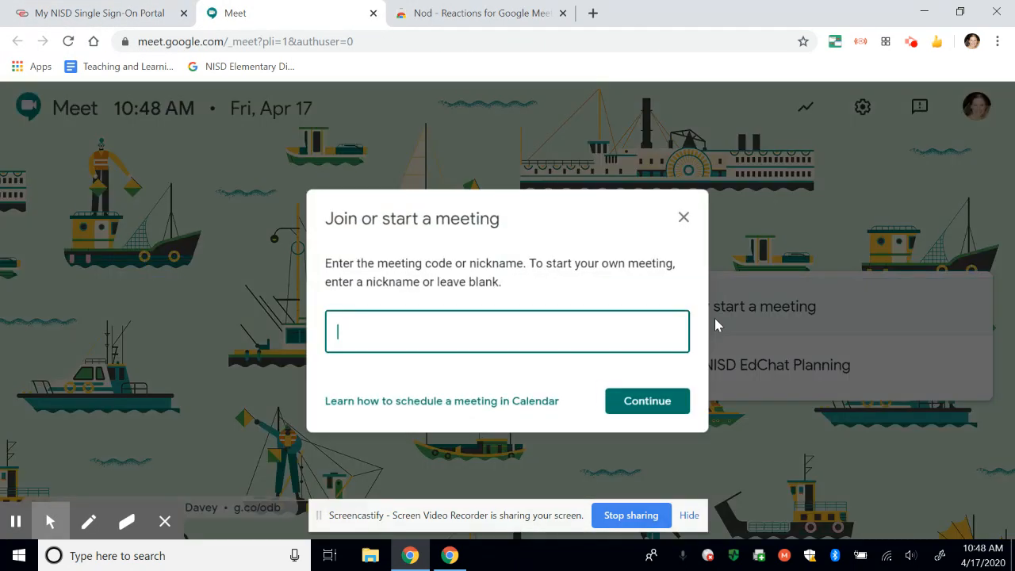
left_click(647, 399)
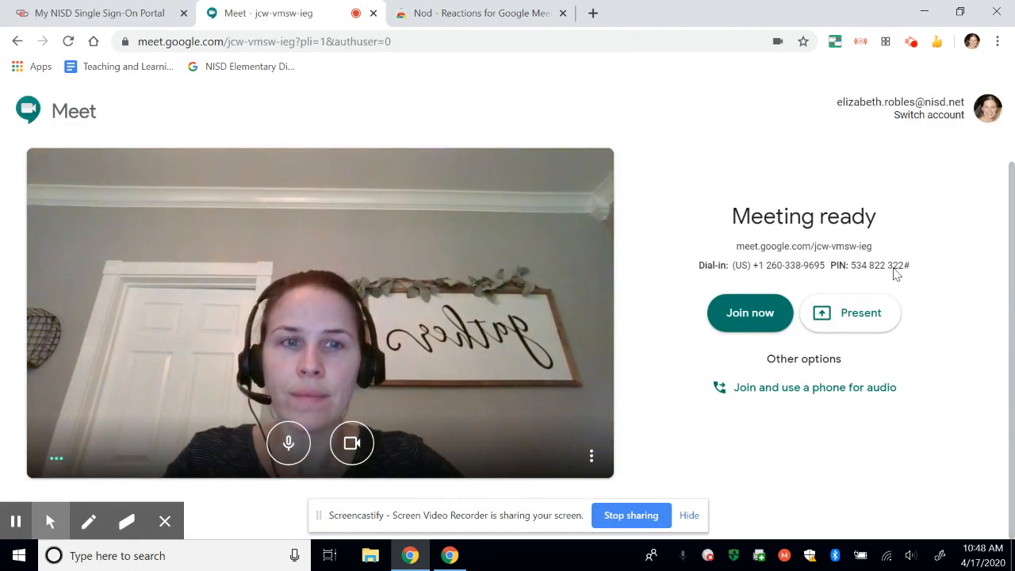
left_click(749, 313)
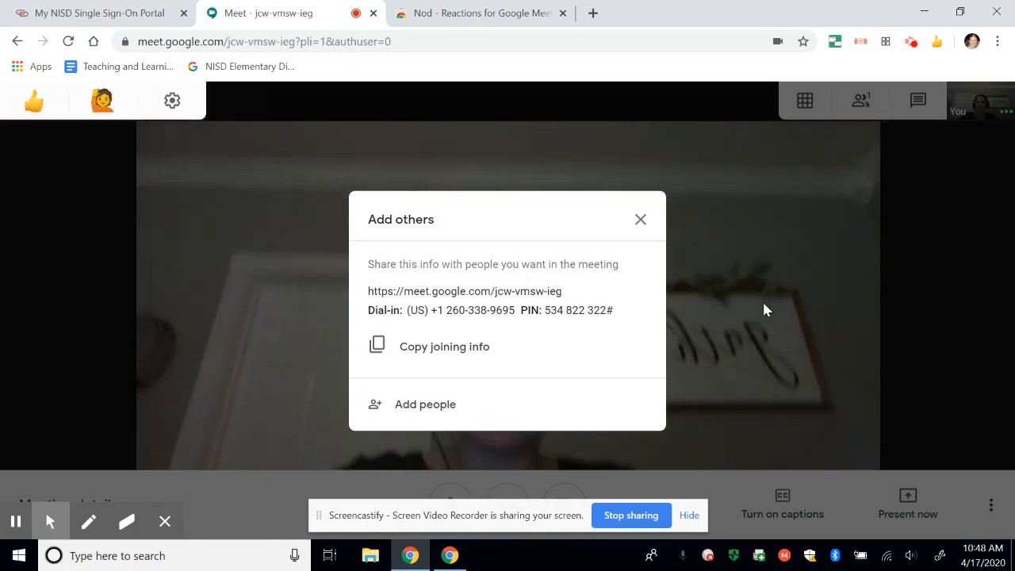
left_click(641, 219)
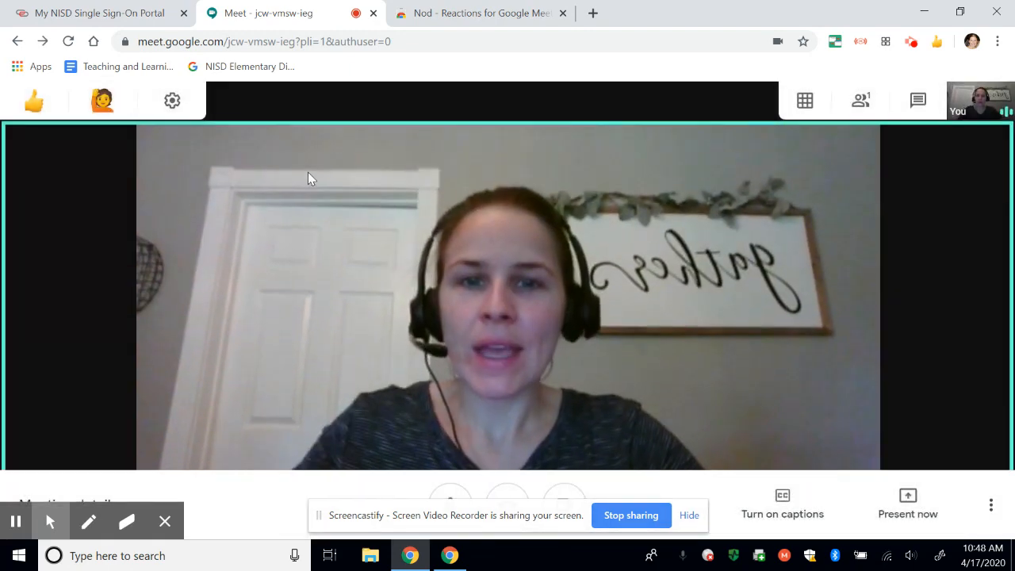
Review Nod's quick reactions, then raise a hand in the call
left_click(35, 101)
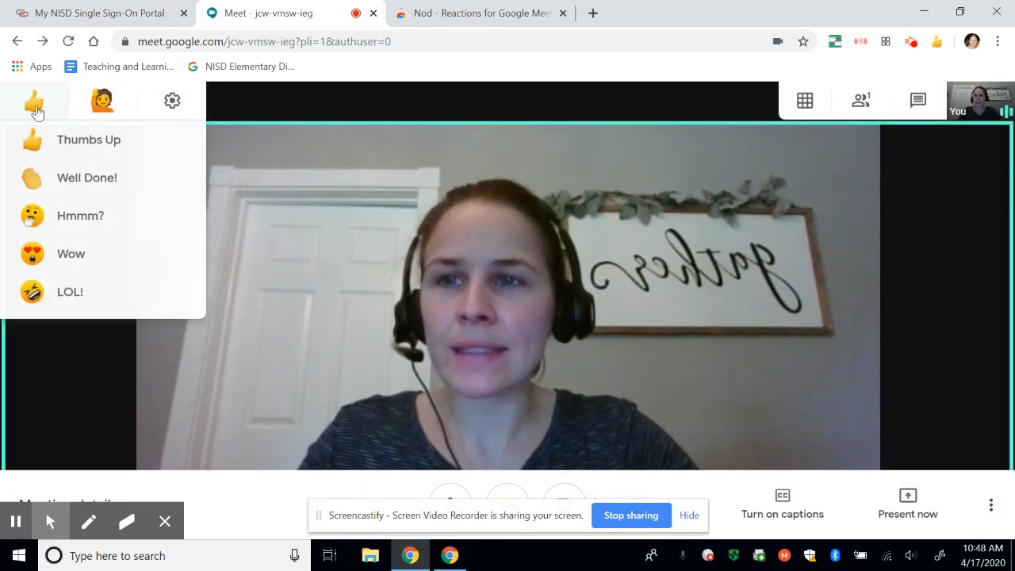
mouse_move(60, 261)
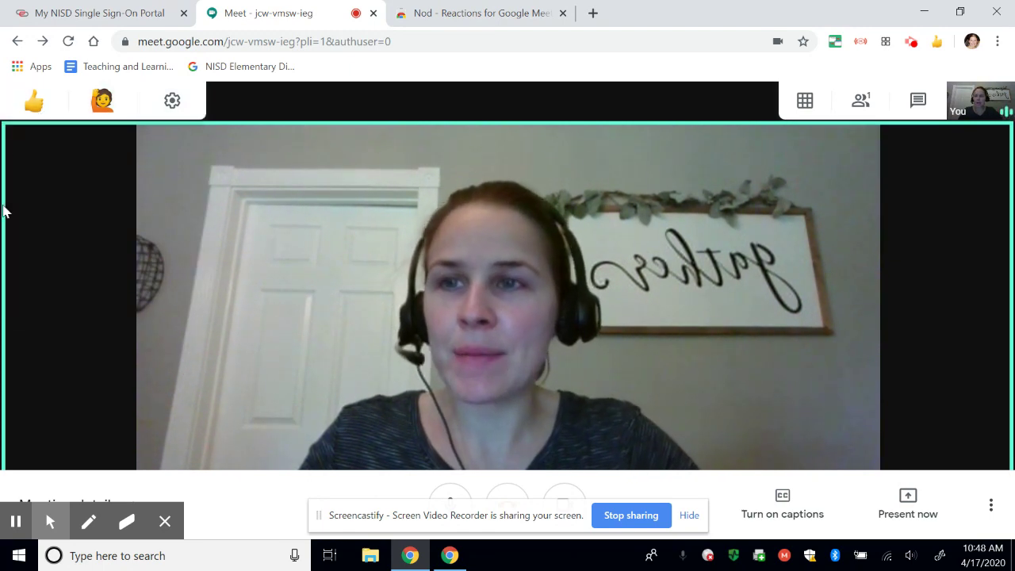
left_click(35, 100)
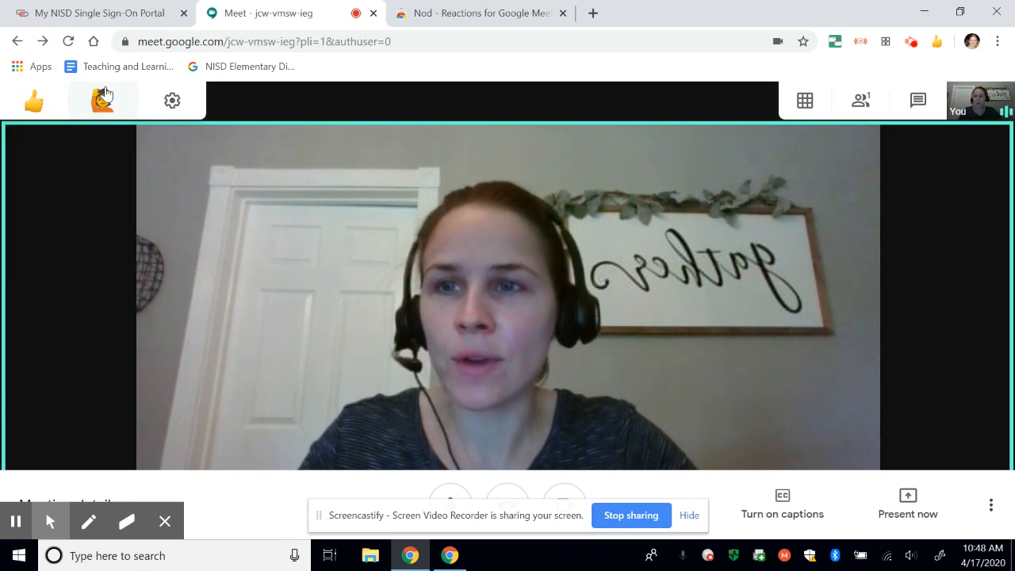
left_click(103, 100)
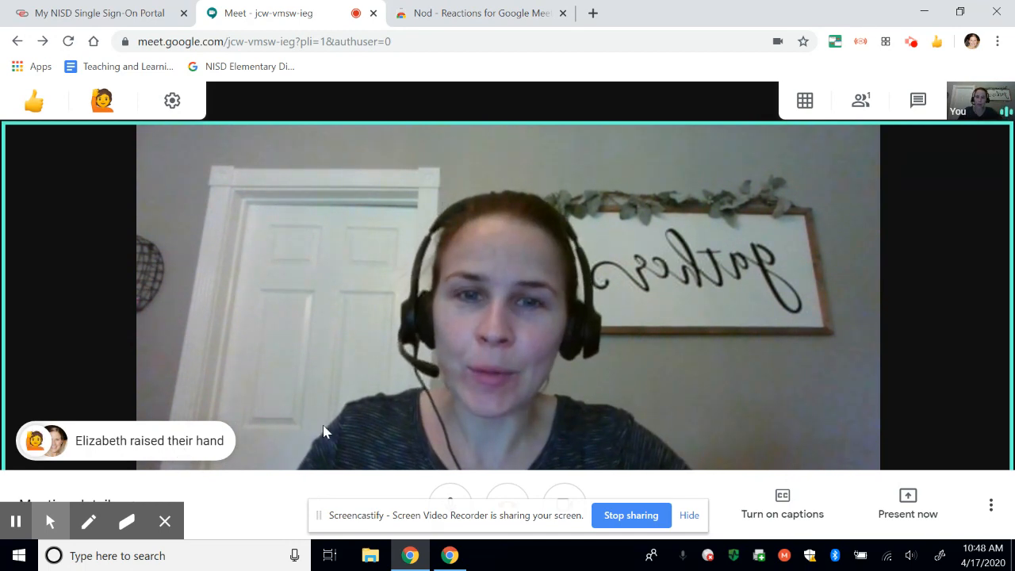
mouse_move(552, 405)
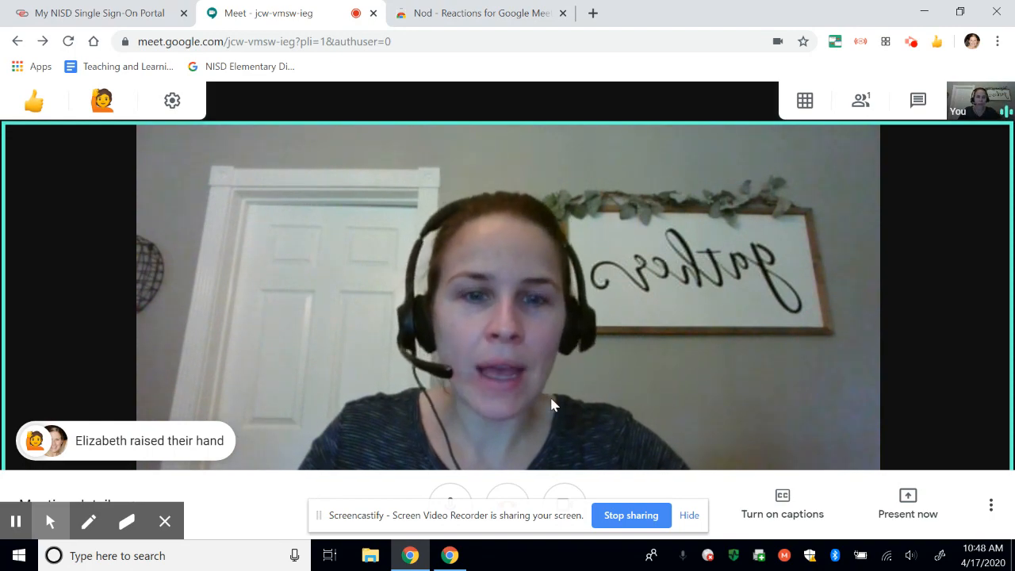